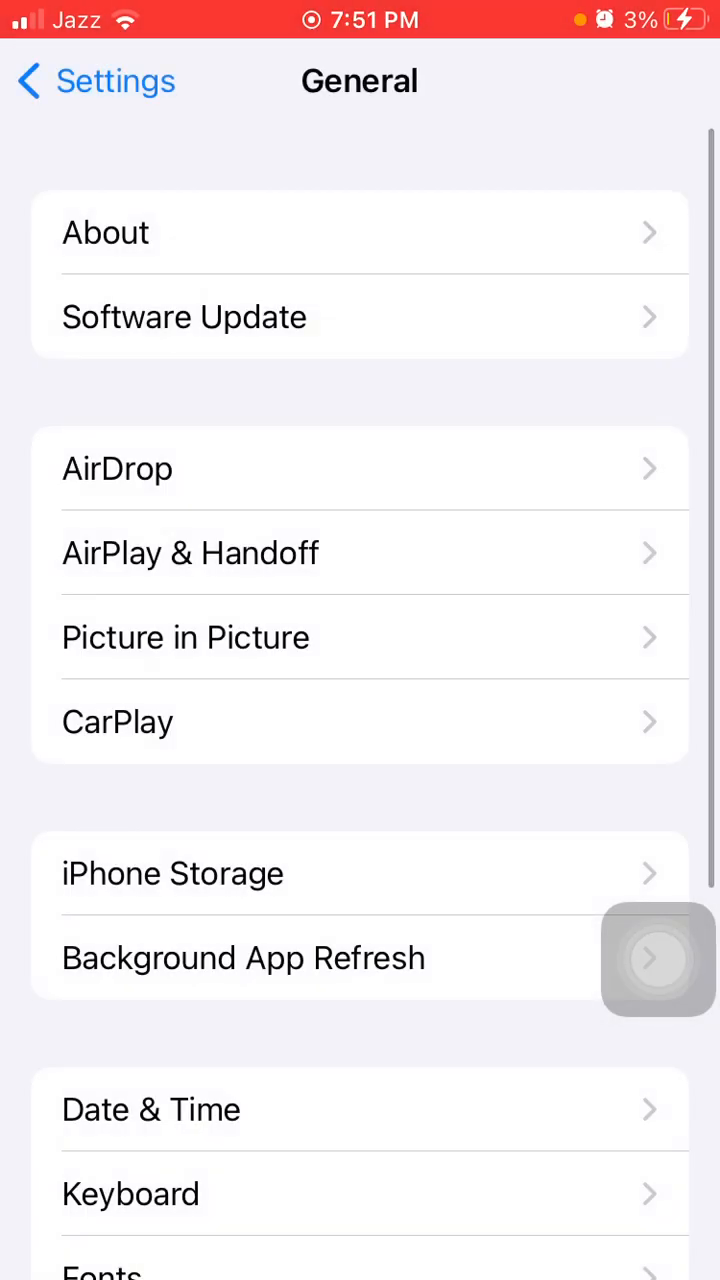
- View iPhone Storage under General, then return to the main Settings list
left_click(184, 316)
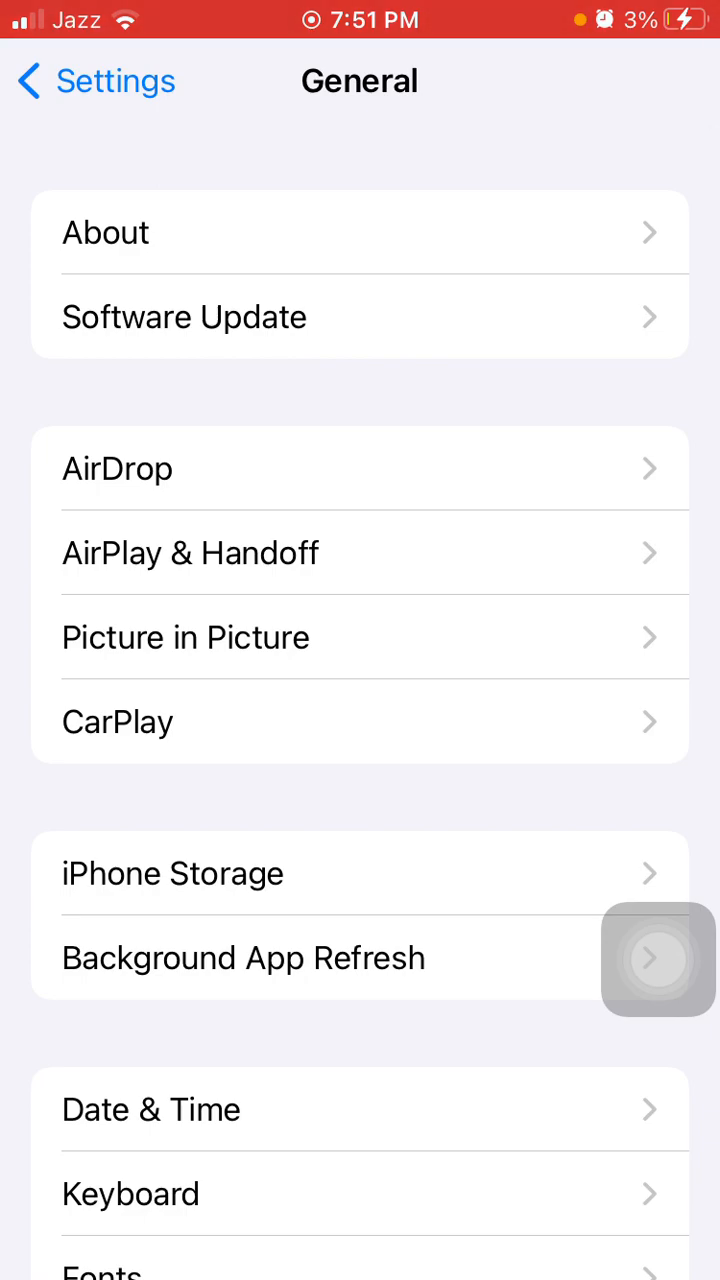
scroll("down", 3)
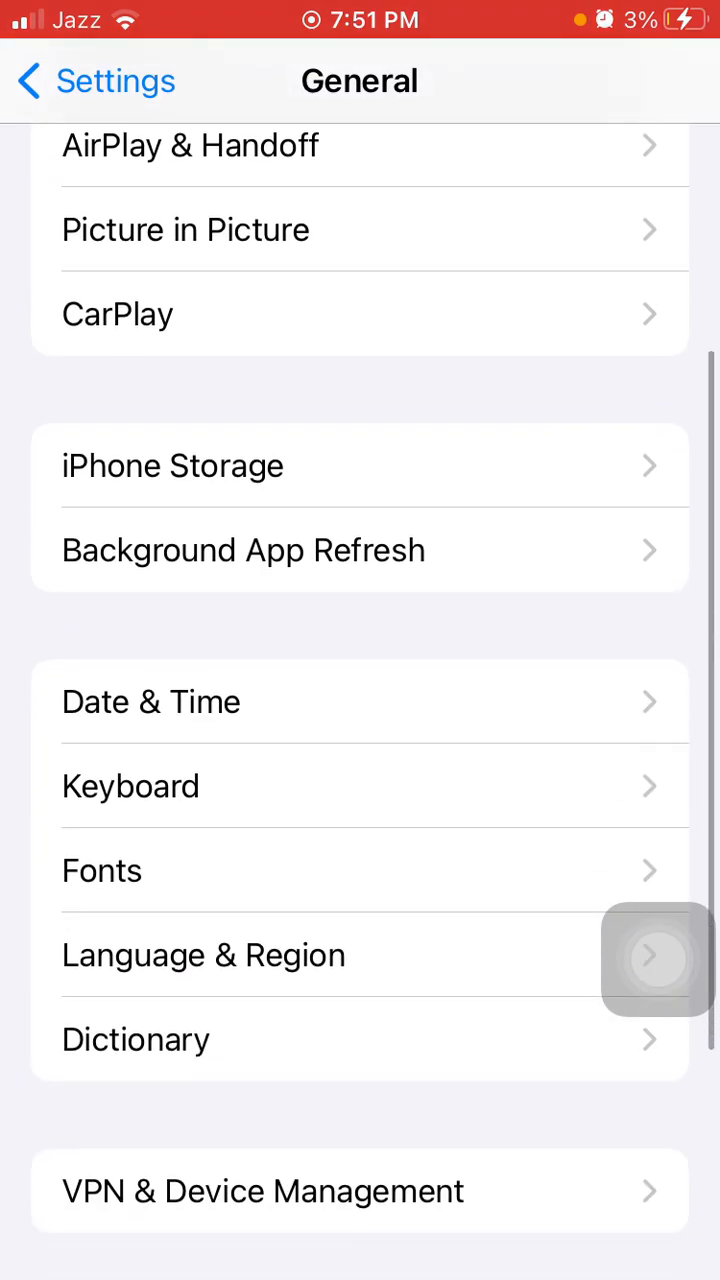
left_click(172, 466)
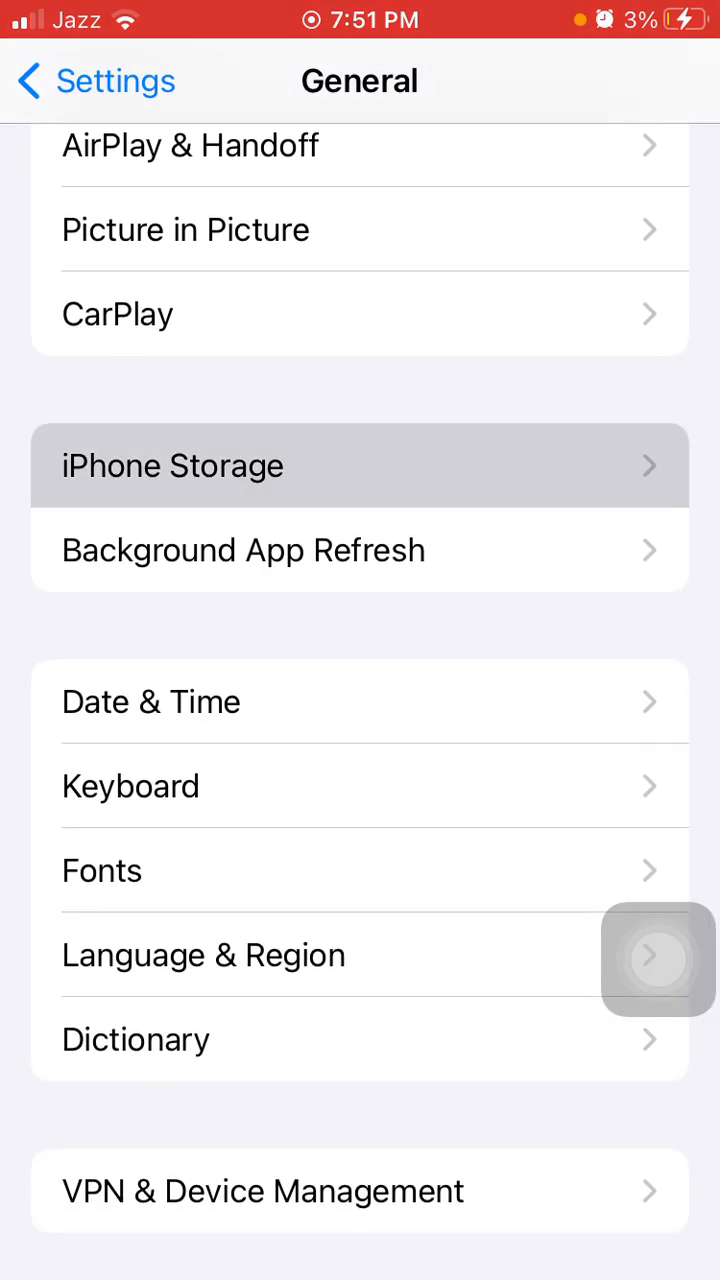
left_click(172, 464)
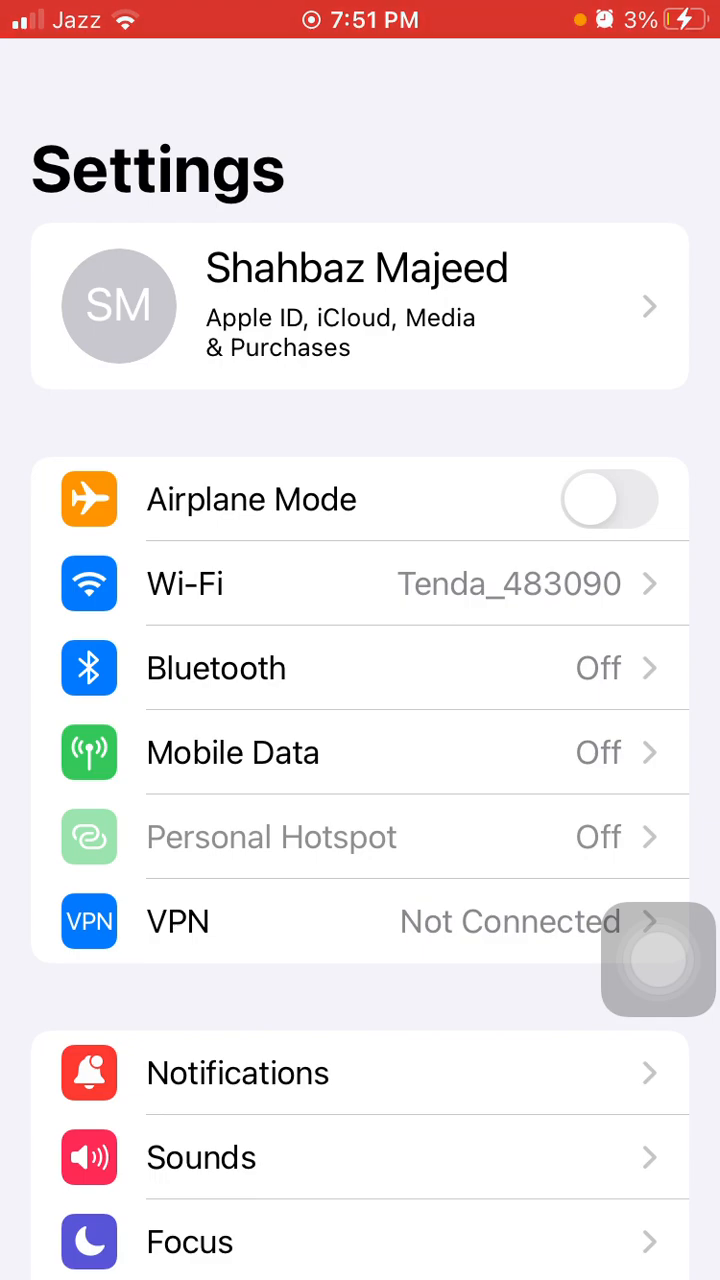
- Go into General from the main Settings list
left_click(186, 584)
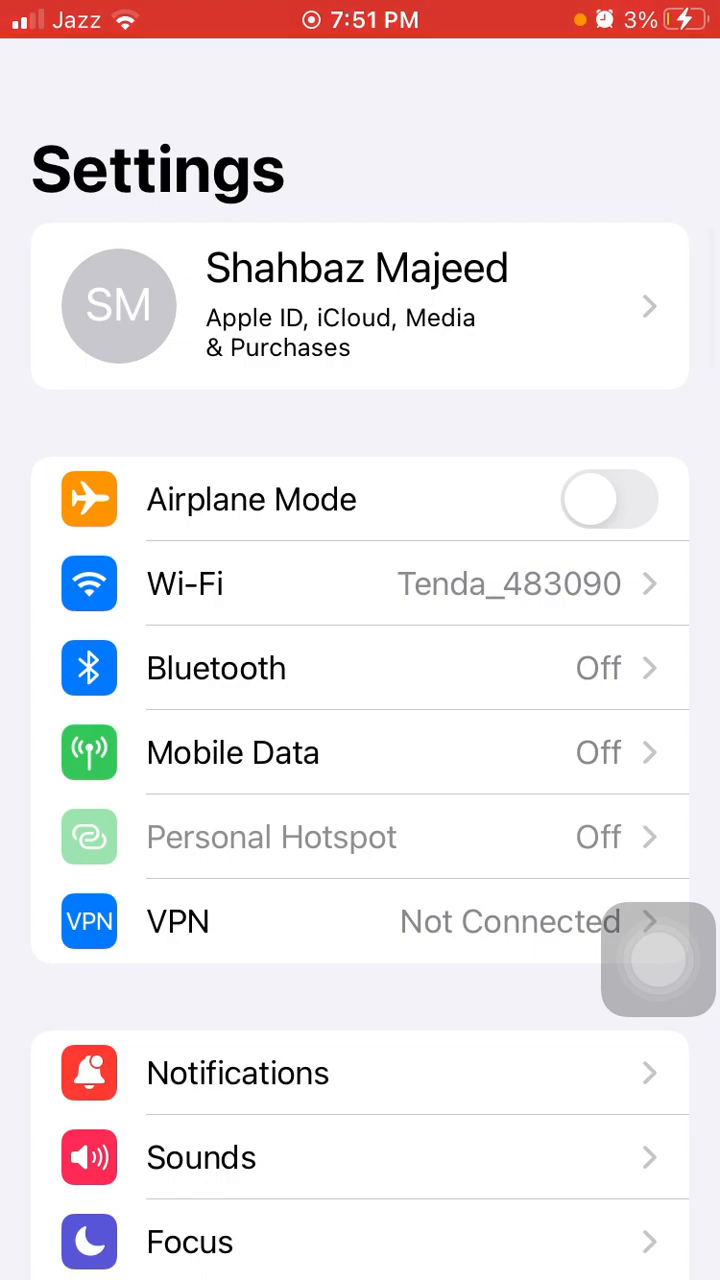
left_click(128, 944)
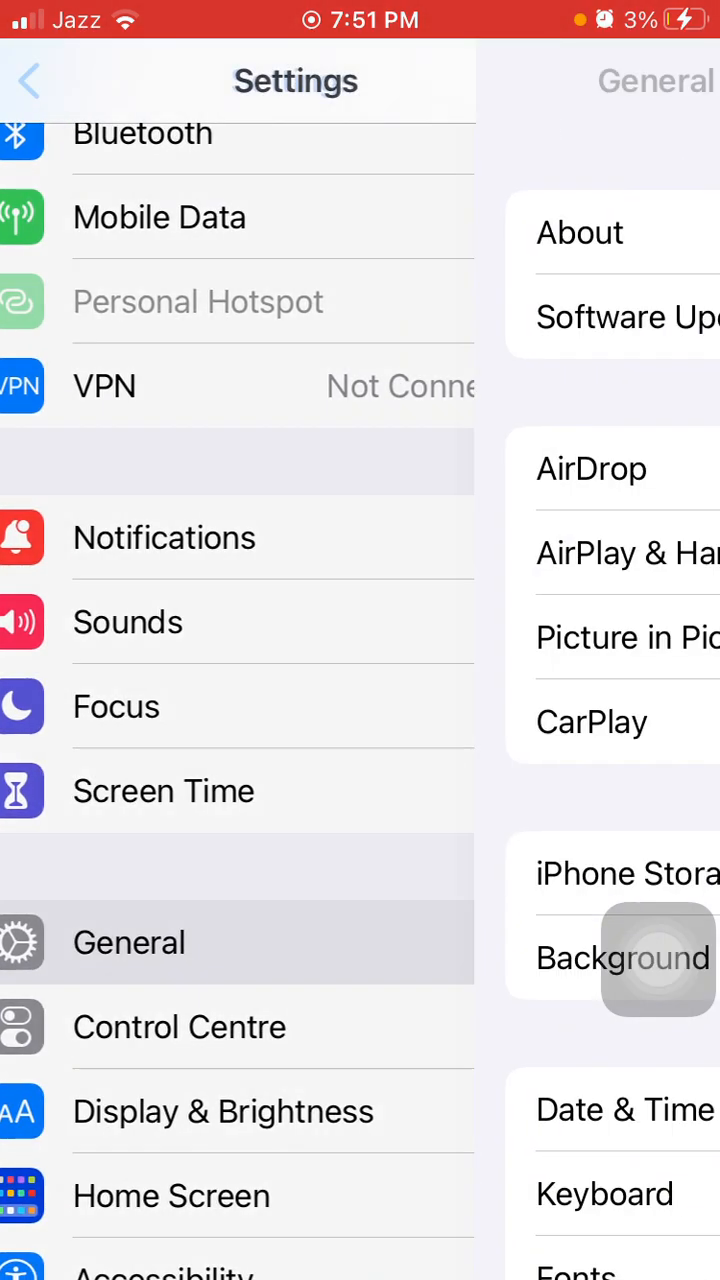
- Back out of General to the main Settings list
left_click(128, 944)
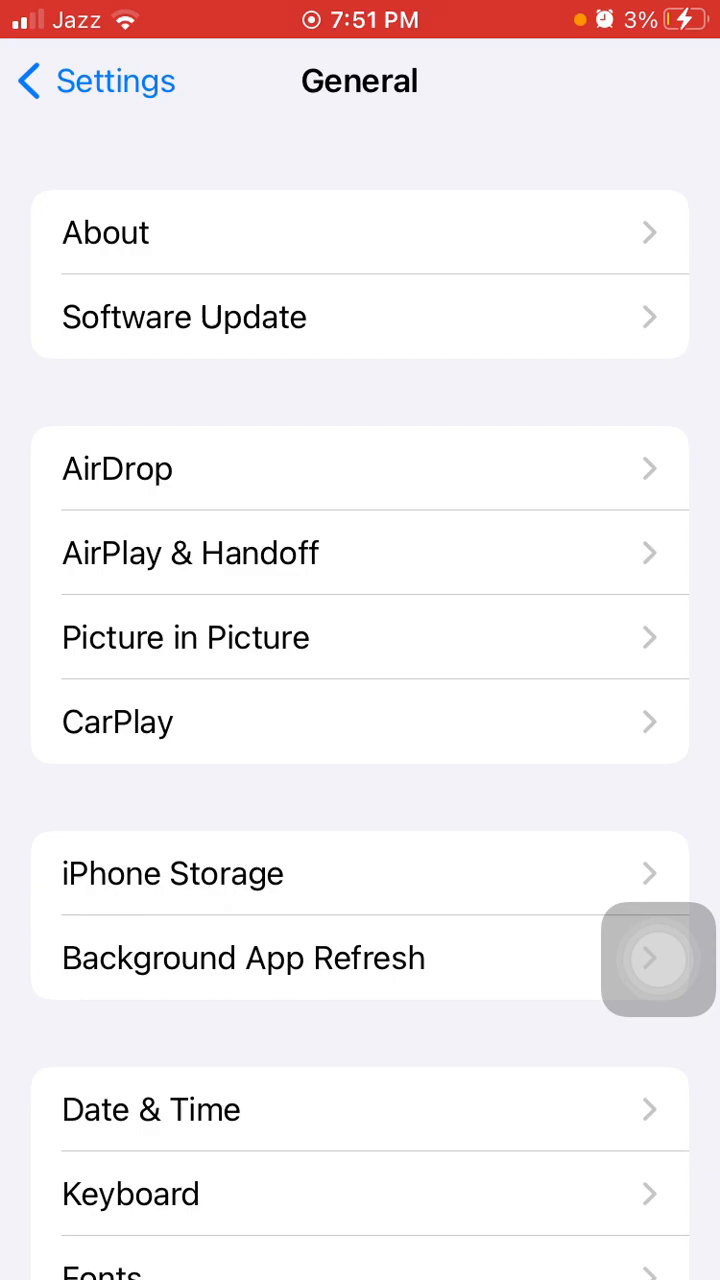
left_click(244, 958)
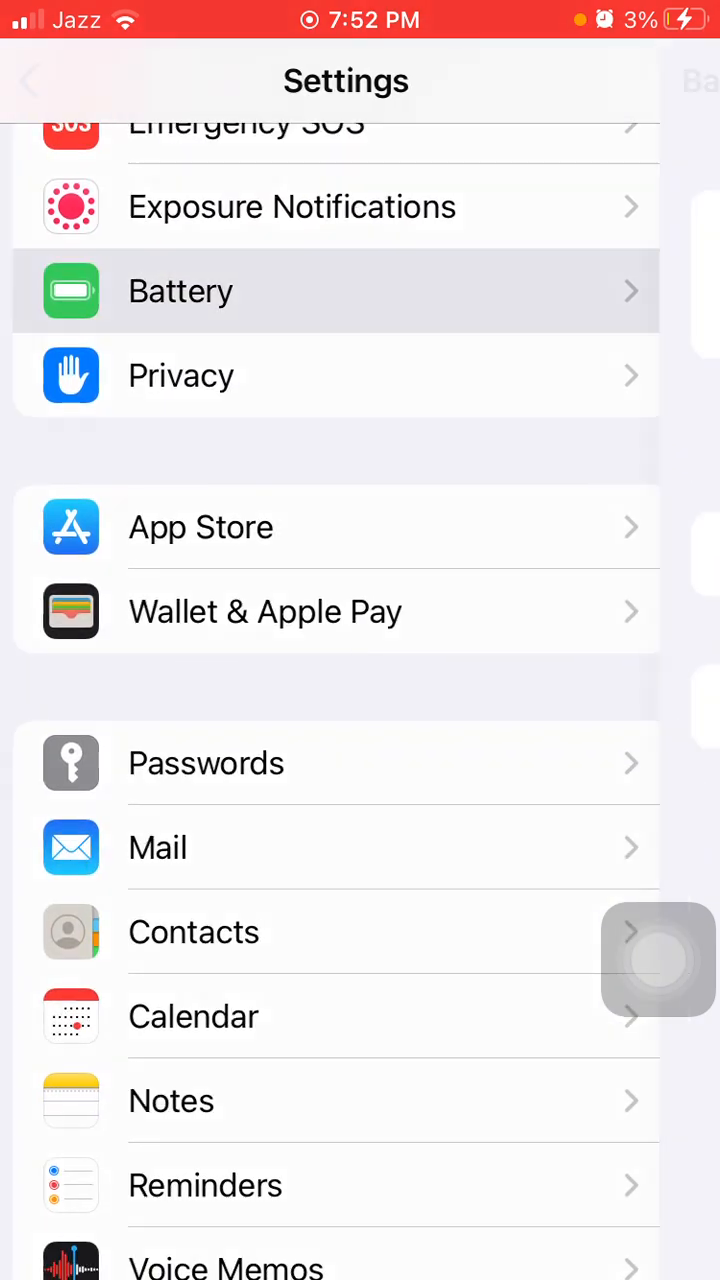
- Return to the General page with About and Software Update entries
left_click(180, 292)
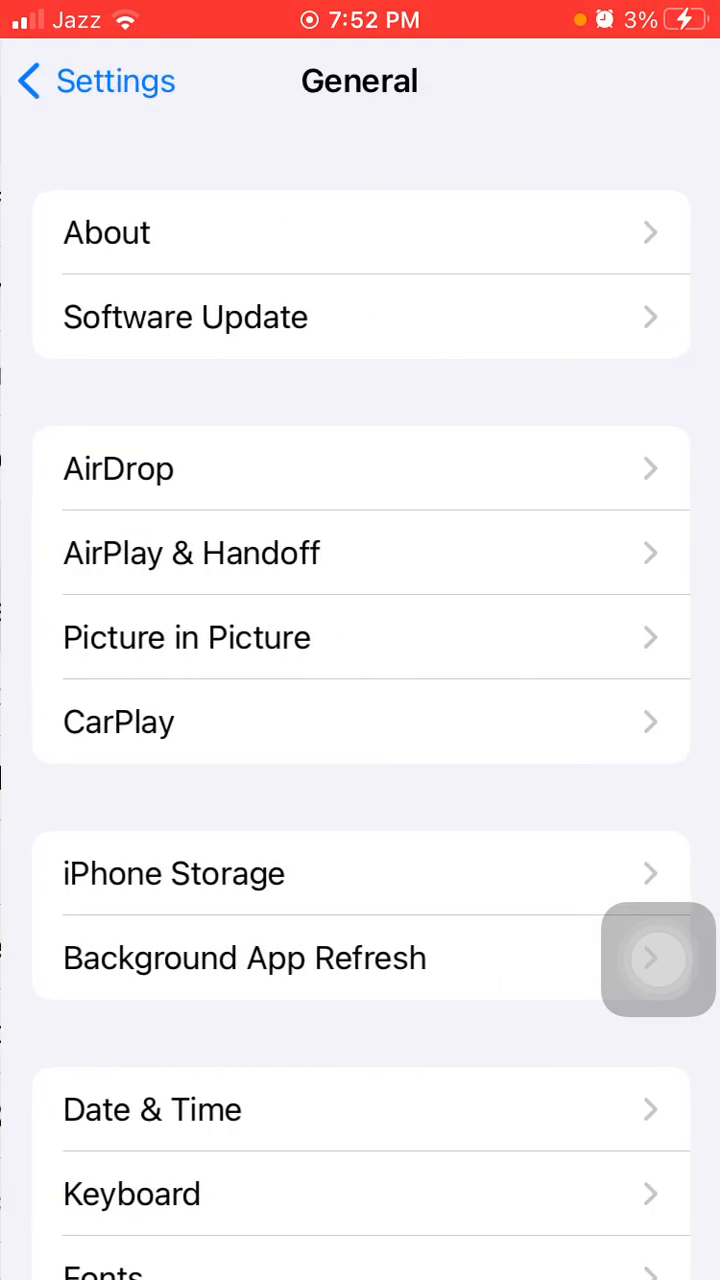
scroll("down", 3)
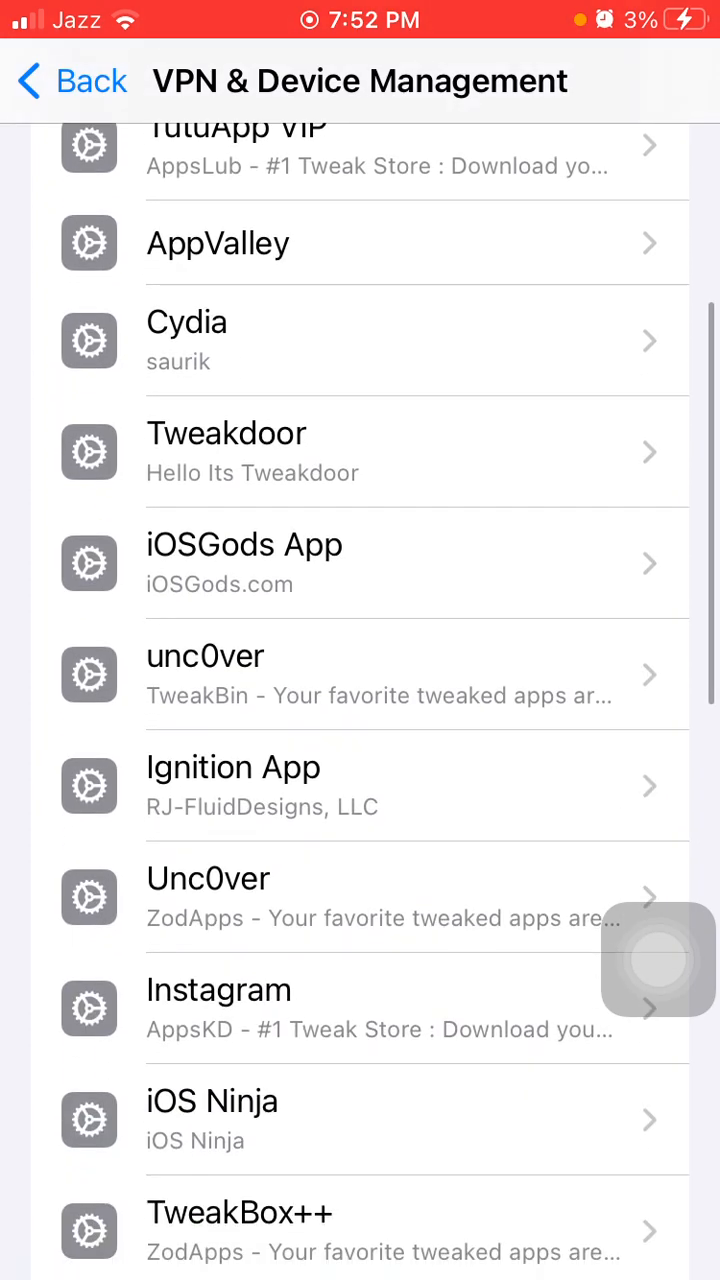
scroll("down", 3)
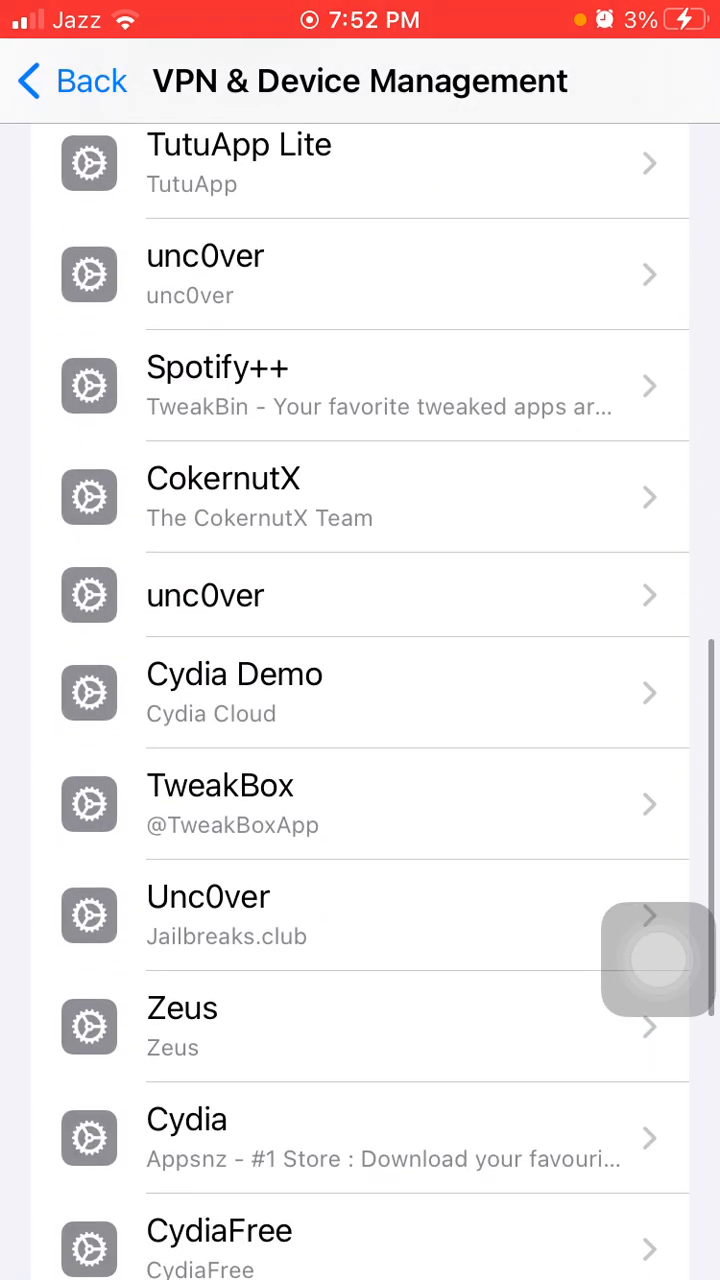
scroll("down", 3)
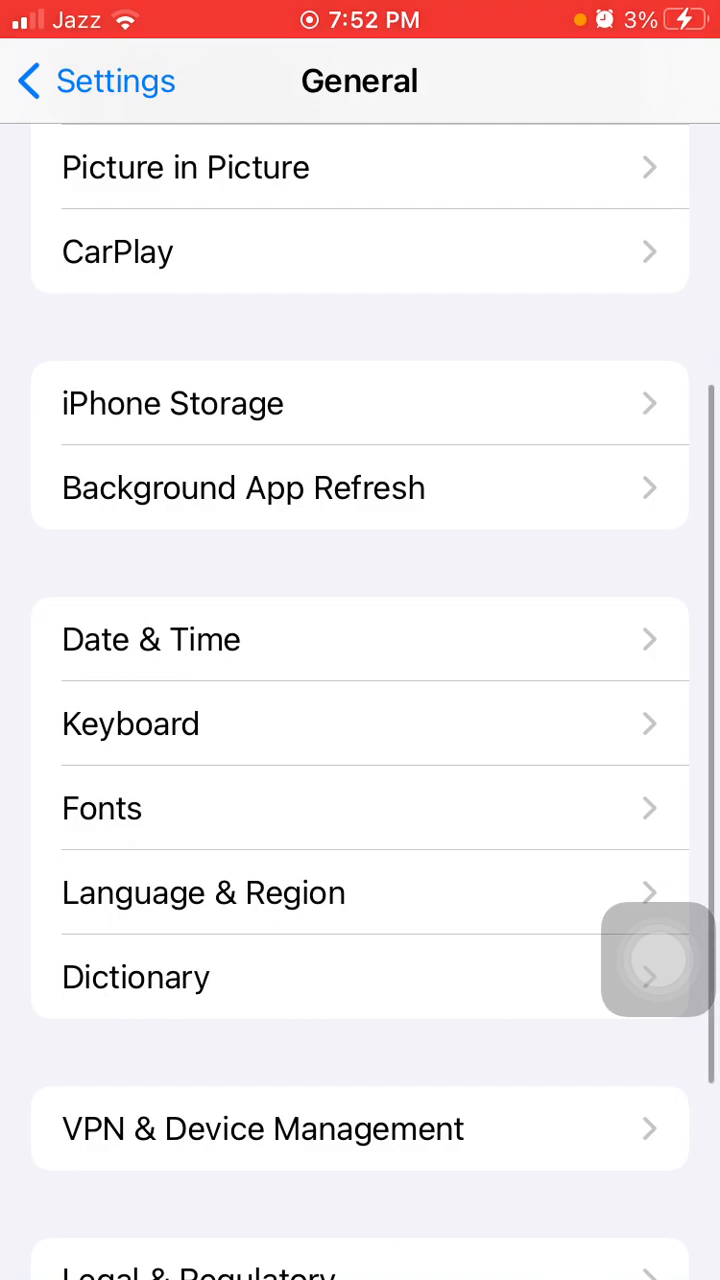
scroll("down", 3)
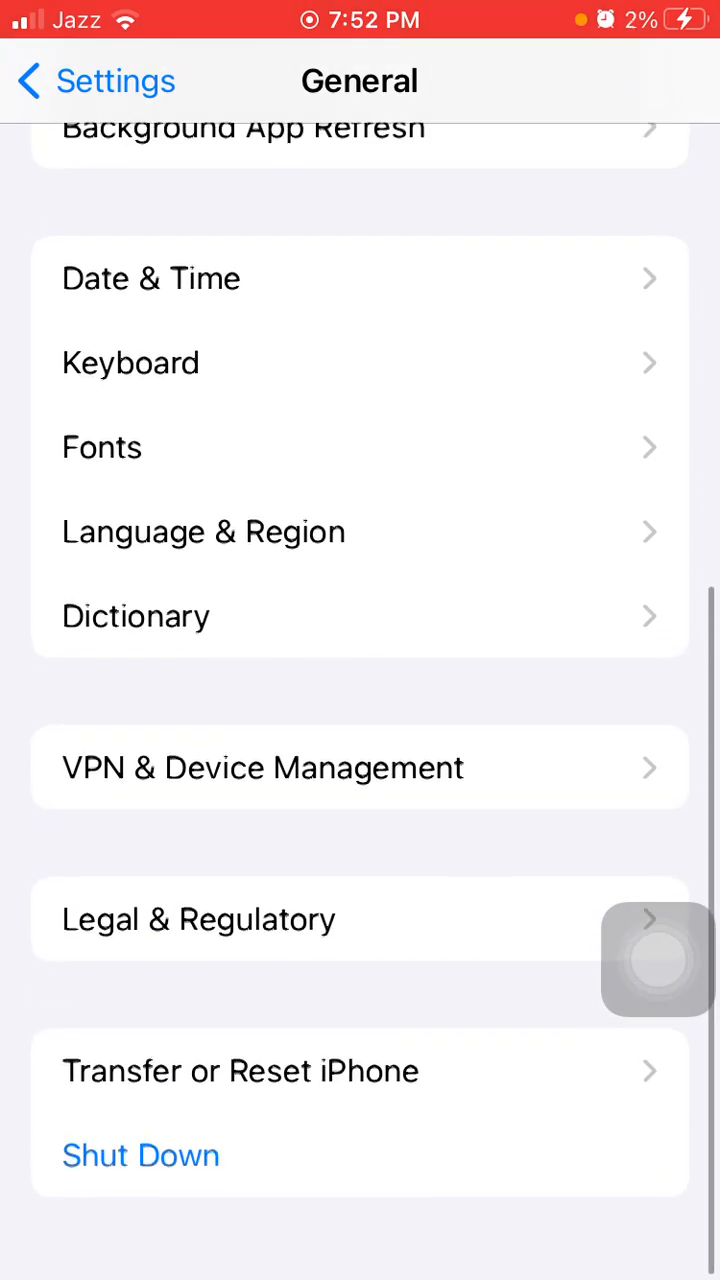
left_click(240, 1072)
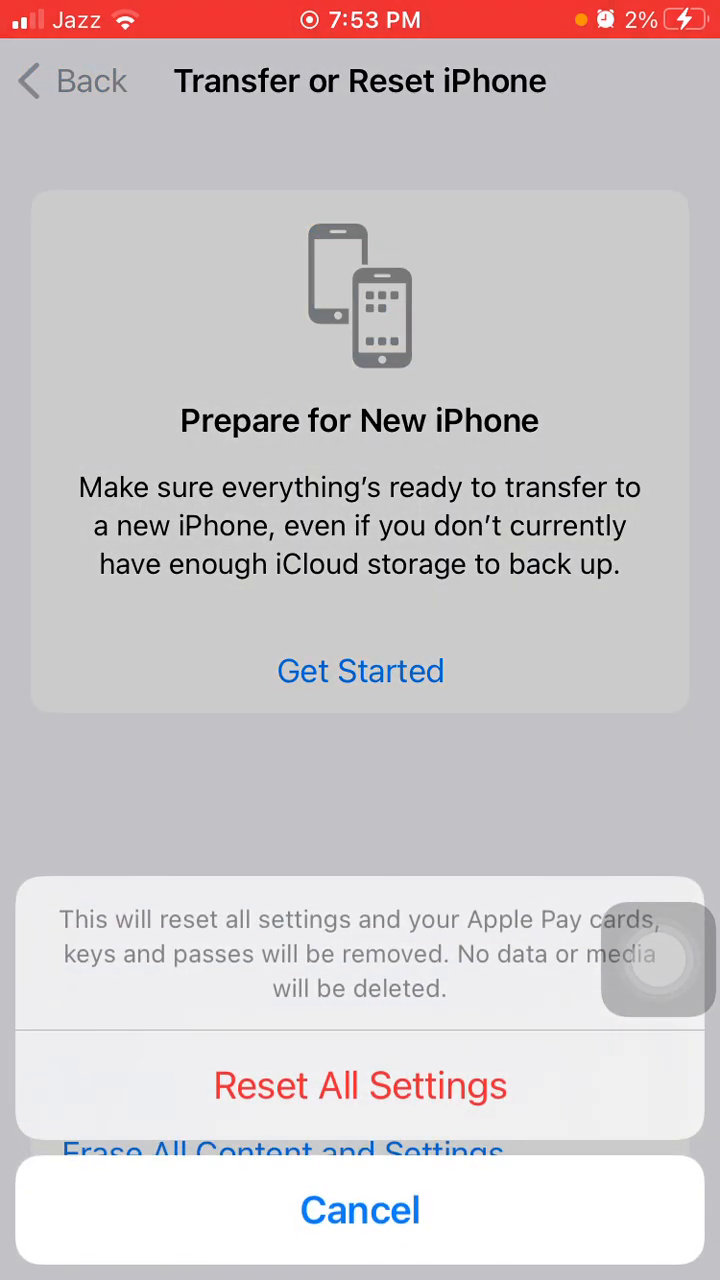
left_click(360, 1210)
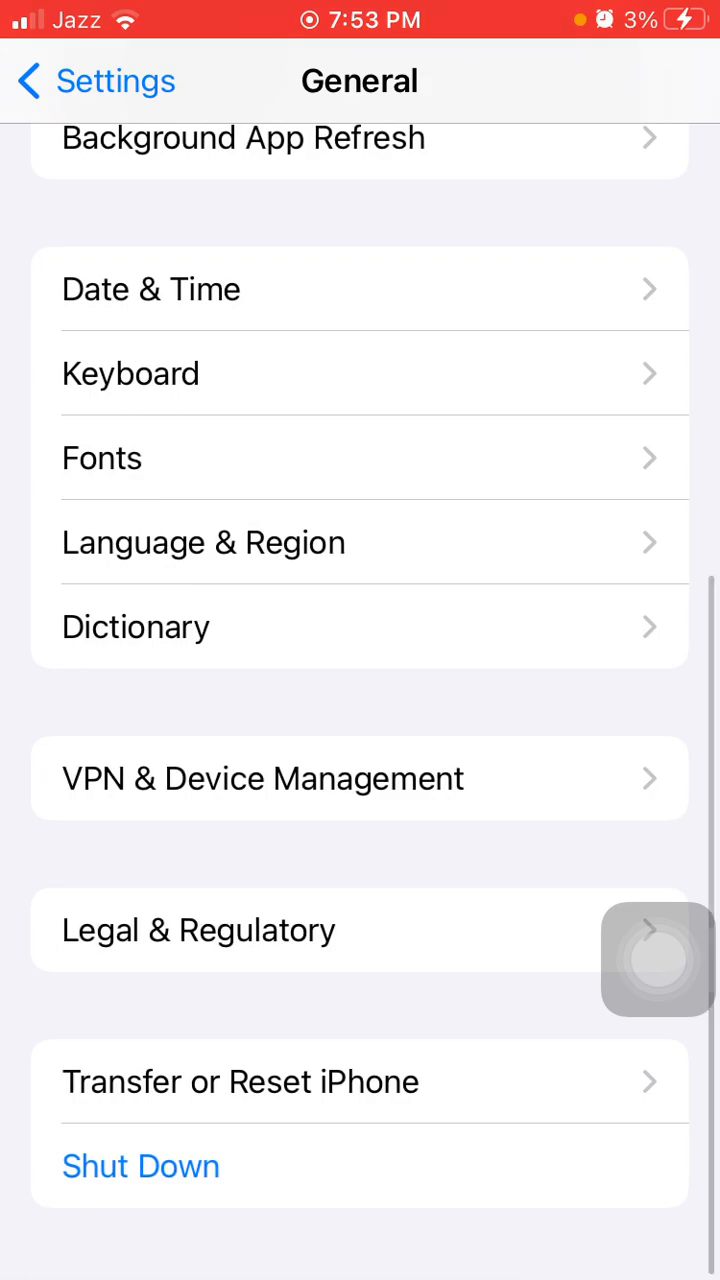
- Retry the 'Unable to Check for Update' error in Software Update with Try Again
scroll("down", 3)
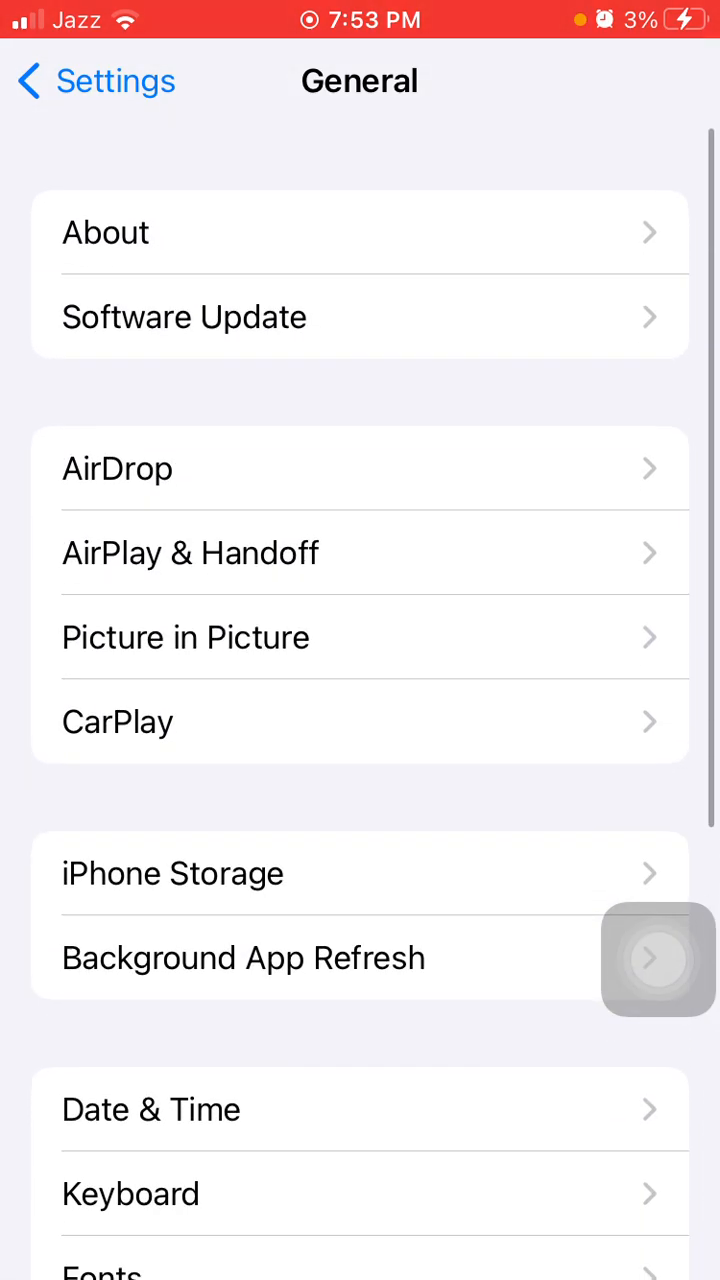
left_click(184, 316)
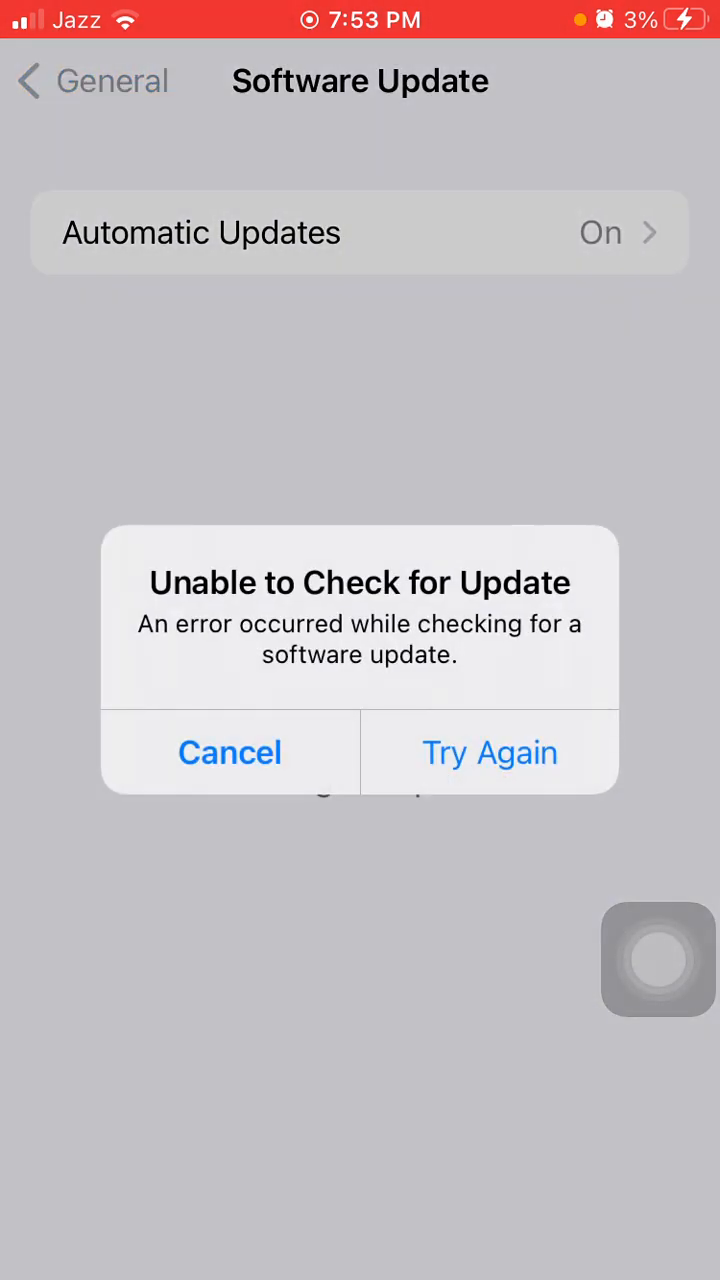
left_click(488, 752)
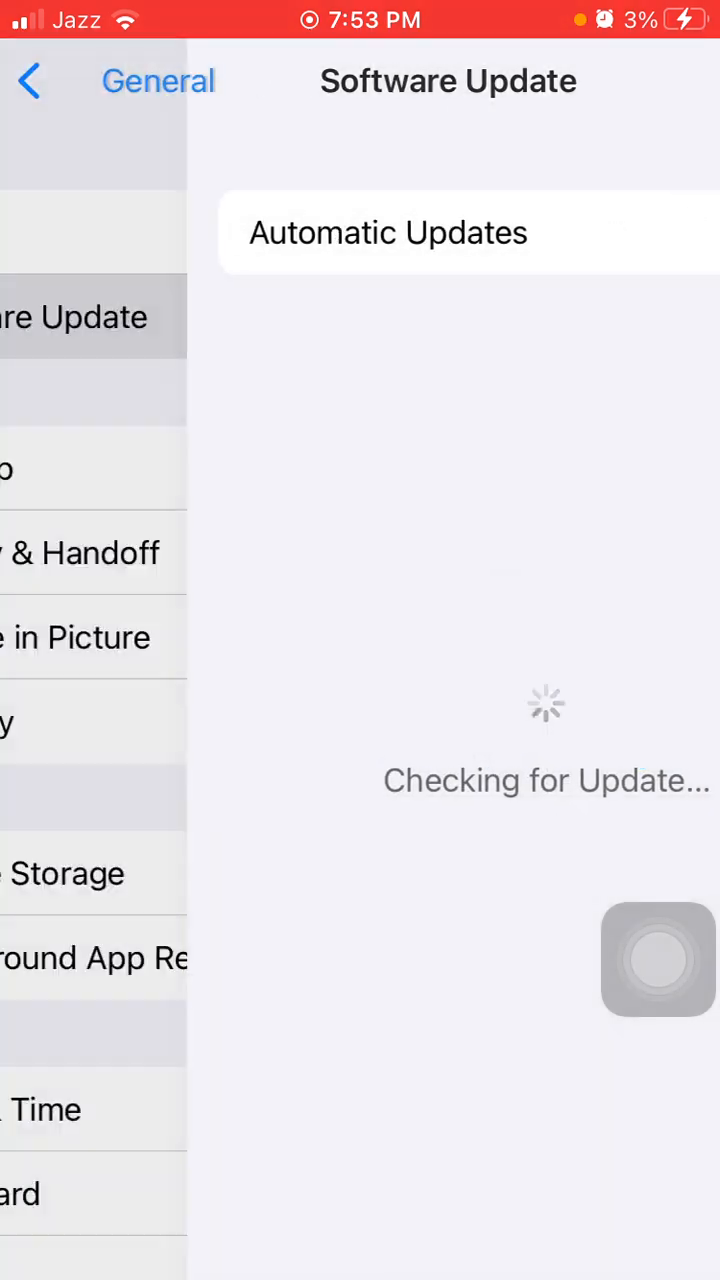